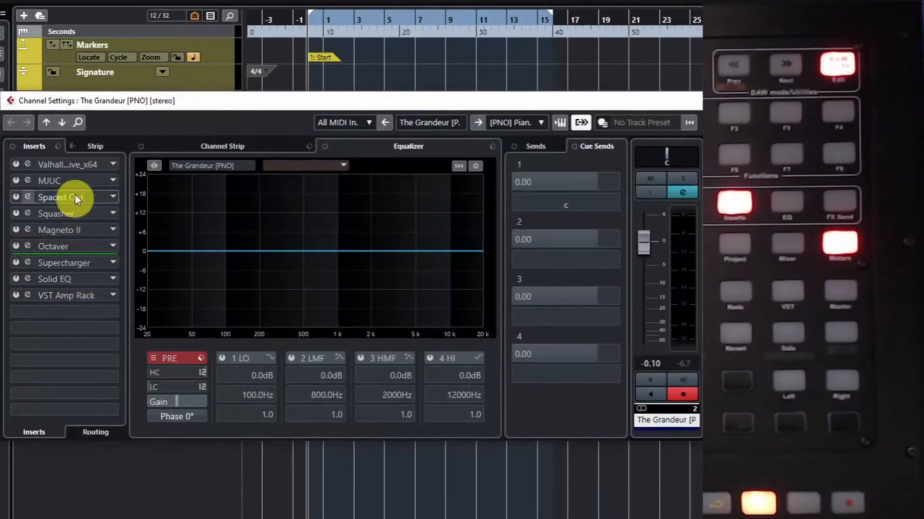
mouse_move(70, 165)
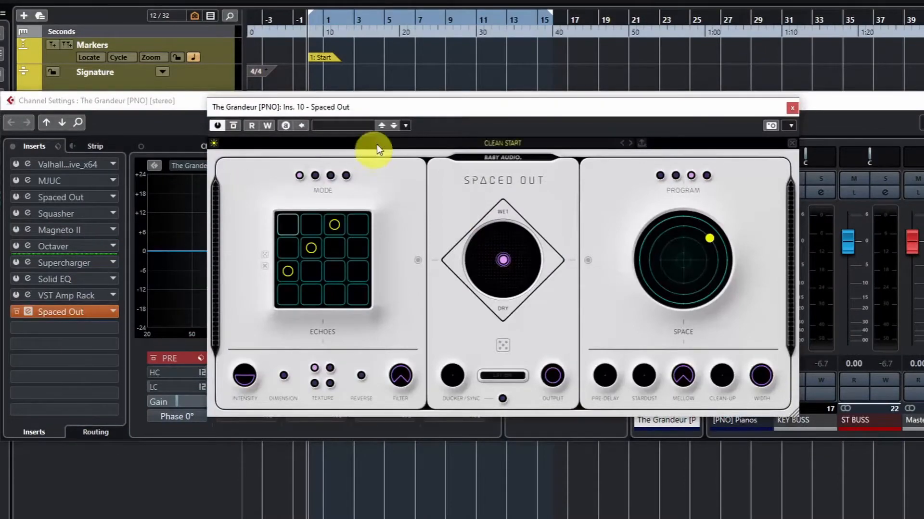
mouse_move(445, 247)
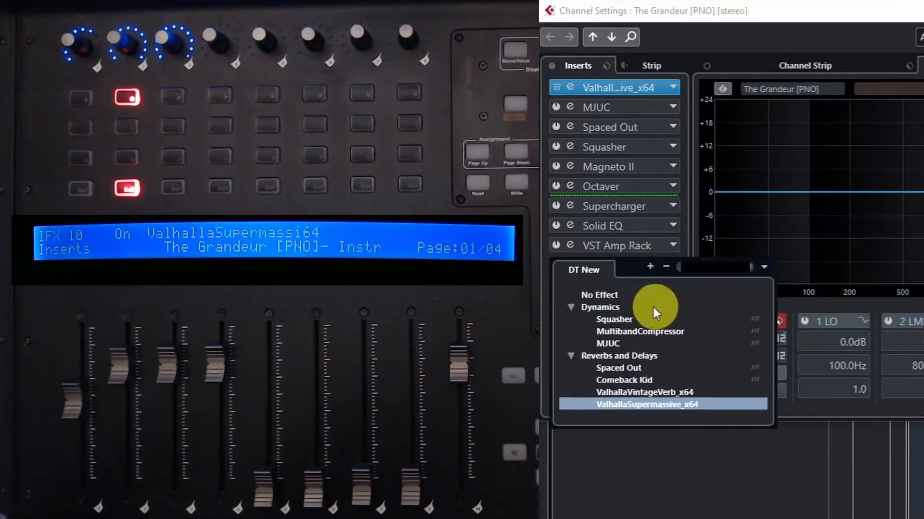
mouse_move(616, 350)
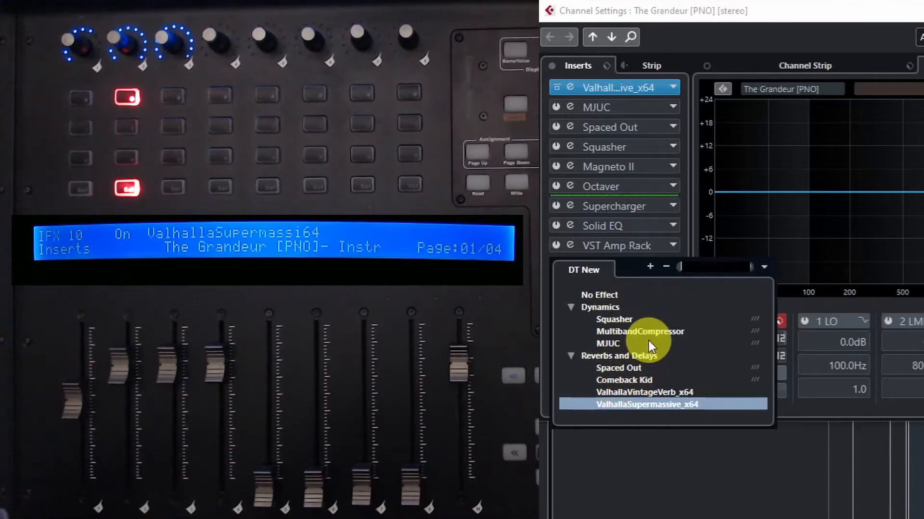
mouse_move(910, 280)
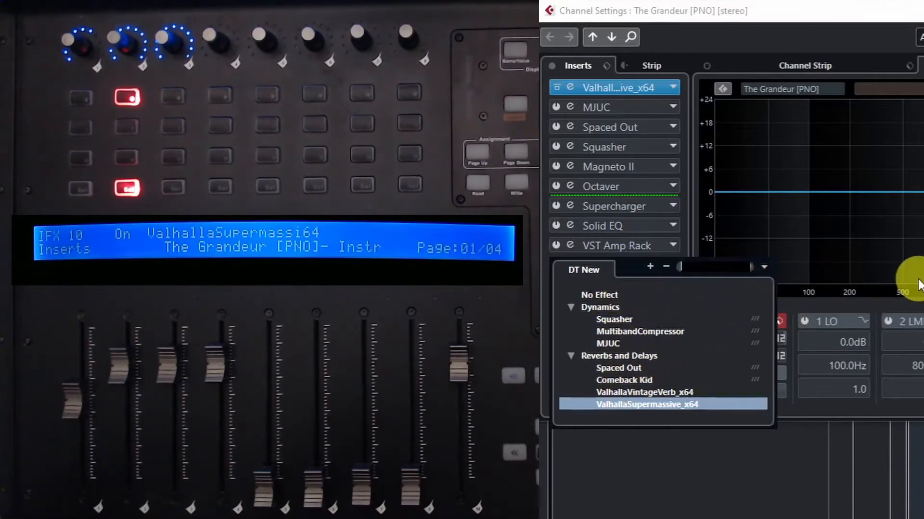
Load MJUC from the Dynamics category into insert slot 10 on The Grandeur channel.
left_click(651, 405)
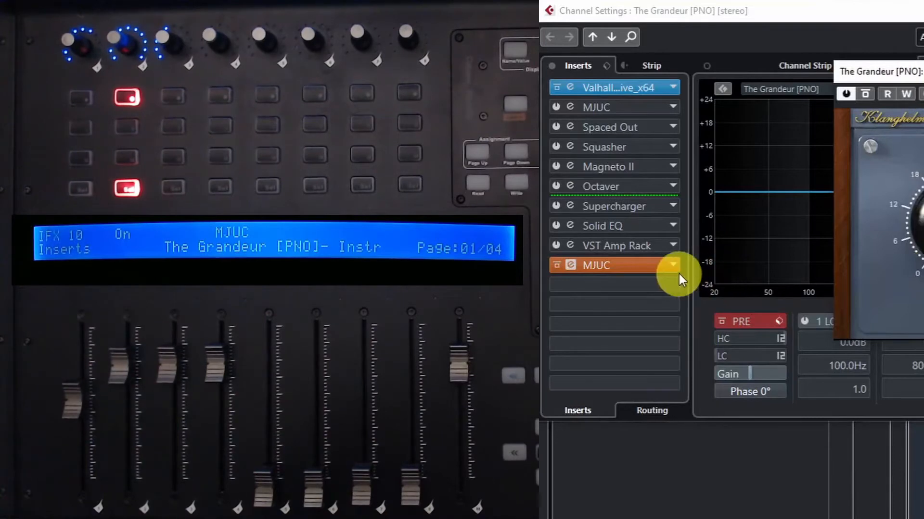
Swap insert 10 for AutoPan and bring up the Valhalla Supermassive insert editor.
left_click(671, 266)
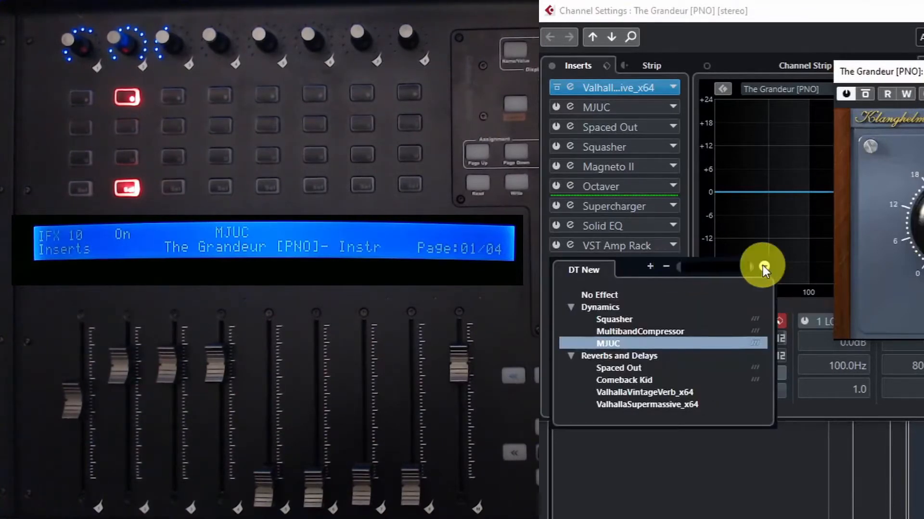
left_click(766, 267)
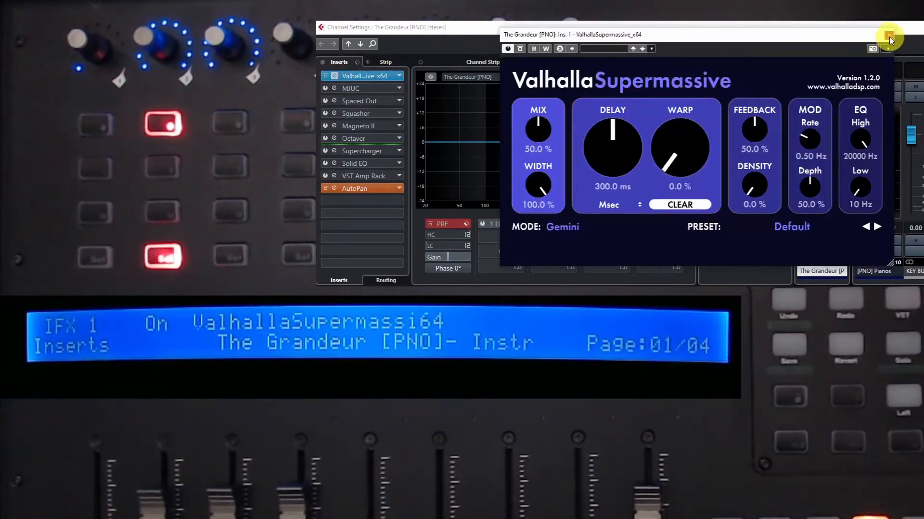
Show Supermassive's Delay, Warp and Feedback parameters on page 2 of the controller display.
left_click(889, 36)
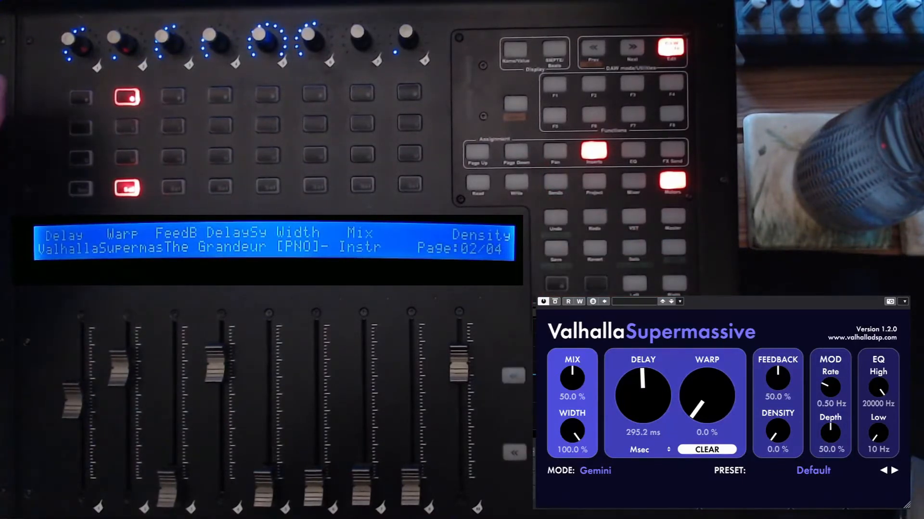
Adjust Supermassive's Warp to 25.2% and Feedback to 66.5% from the V-Pots.
left_click_drag(641, 395, 644, 377)
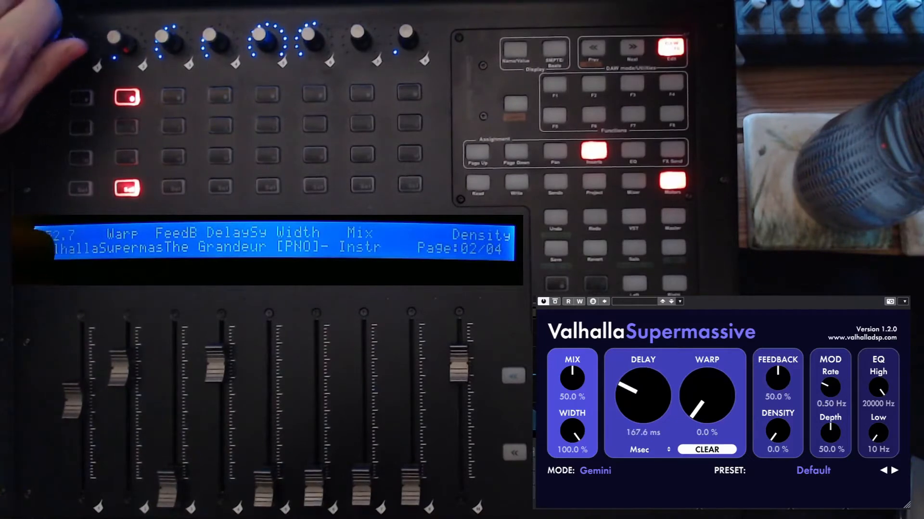
left_click_drag(642, 395, 654, 377)
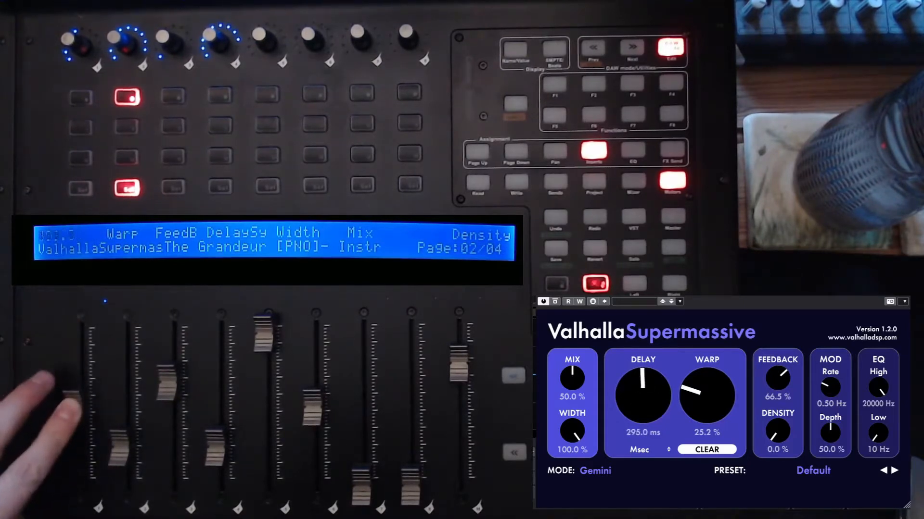
Nudge a Supermassive knob, then move to the 'Living with the QCon Pro X' YouTube video.
left_click_drag(642, 394, 654, 383)
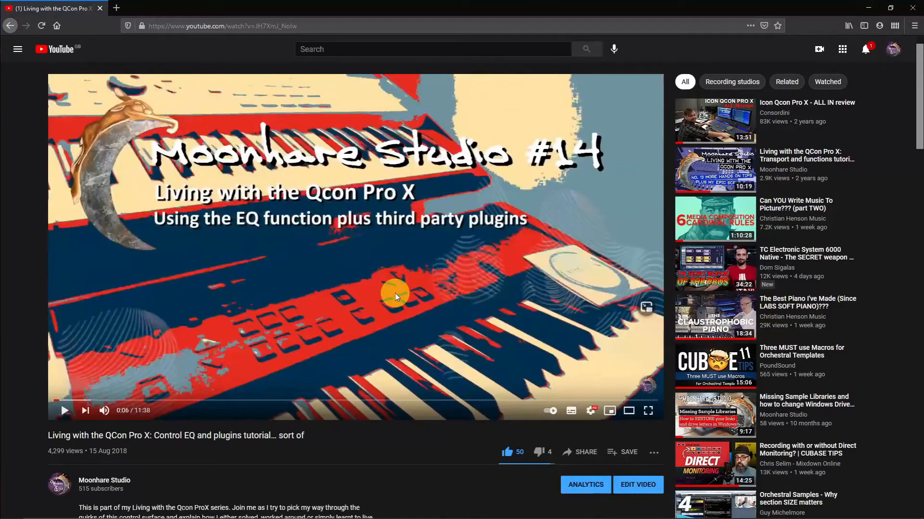
Scroll the YouTube page down to the viewer comments about the Remote Control Editor.
scroll("down", 3)
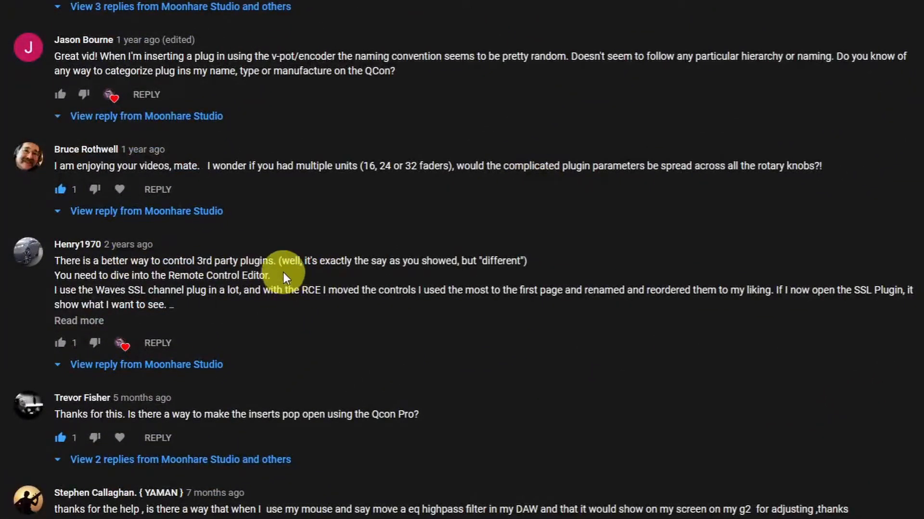
mouse_move(277, 283)
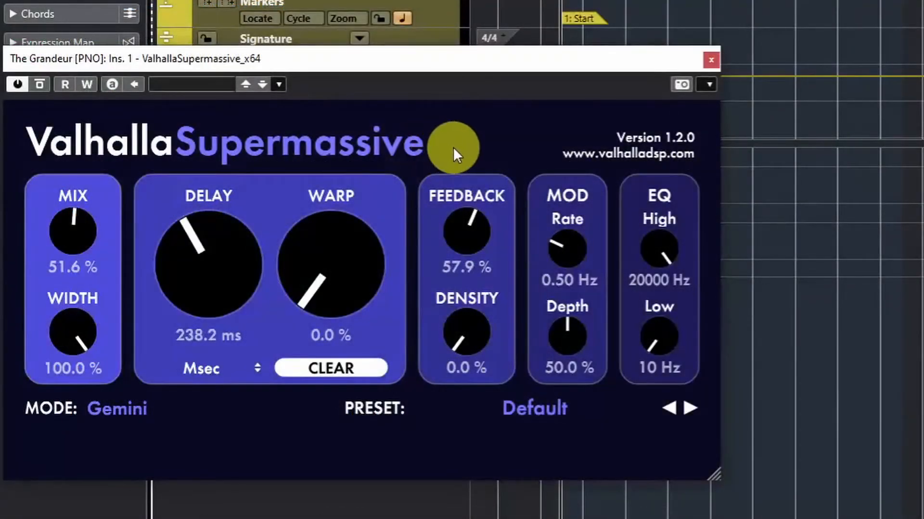
mouse_move(686, 153)
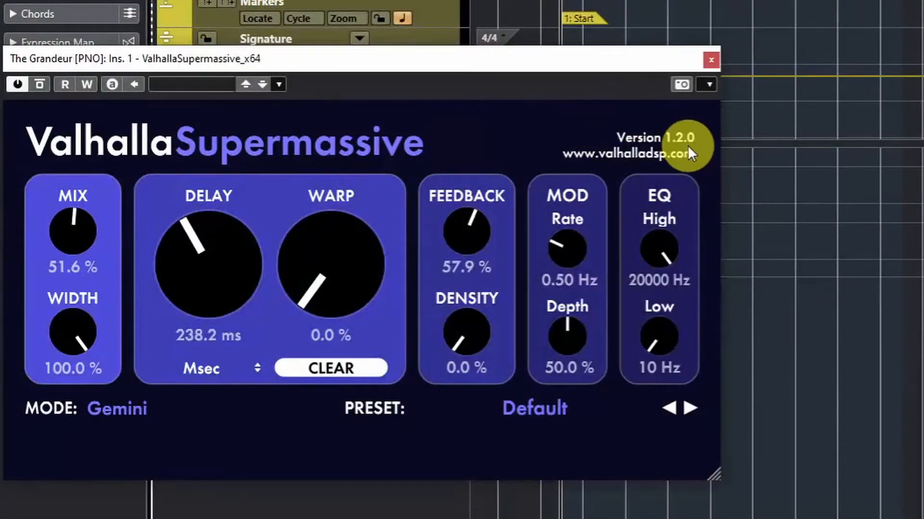
mouse_move(706, 85)
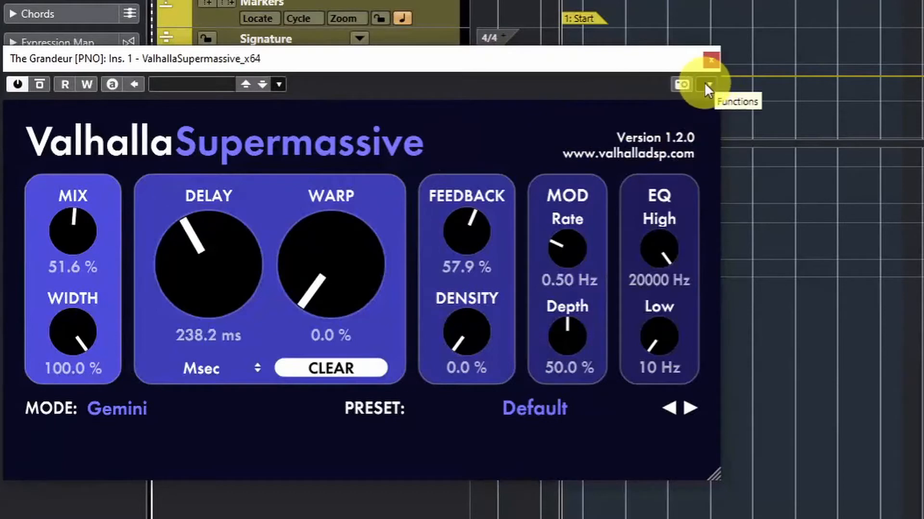
Launch the Remote Control Editor for ValhallaSupermassive from the plugin window's Functions menu.
left_click(708, 84)
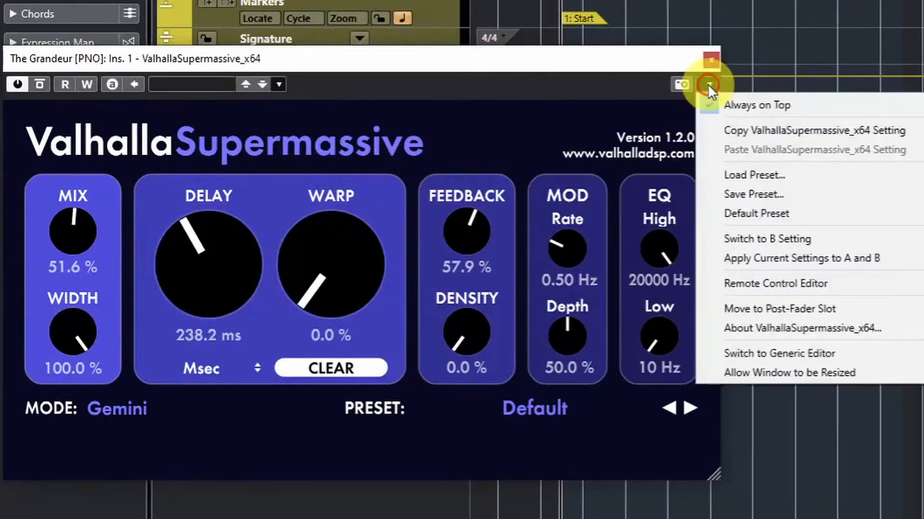
left_click(775, 283)
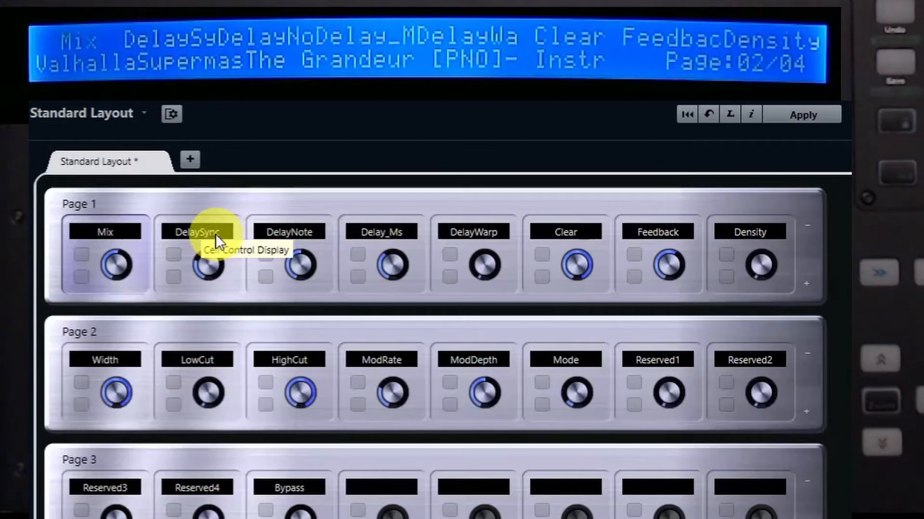
mouse_move(227, 252)
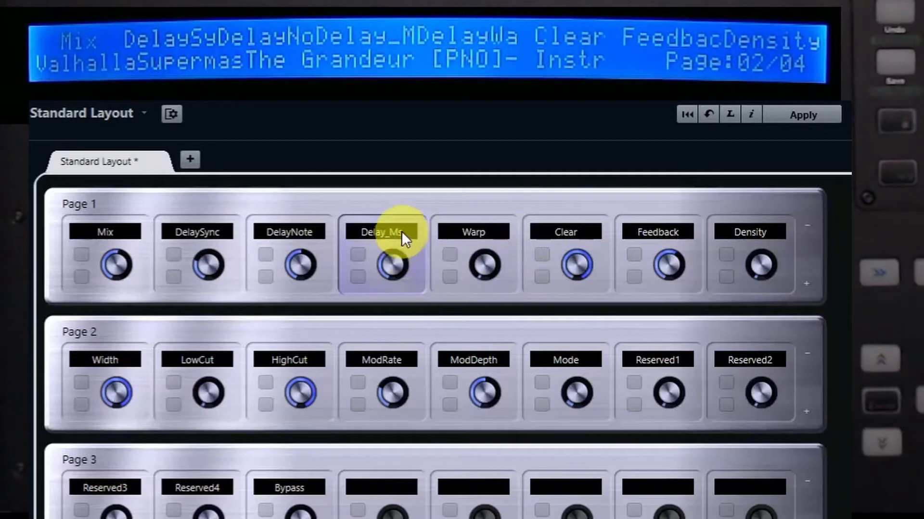
Rename the Delay_Ms and DelayWarp labels to Delay and Warp and apply them to the remote display.
double_click(382, 231)
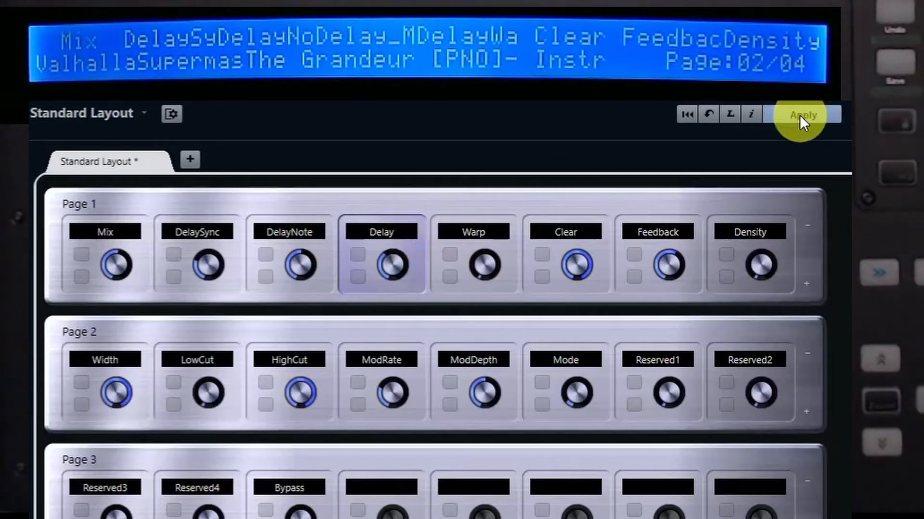
left_click(801, 113)
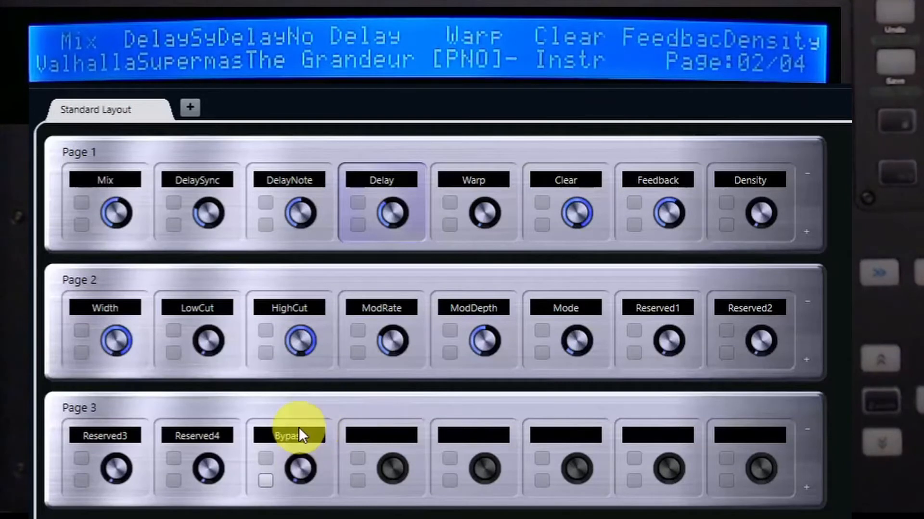
mouse_move(227, 270)
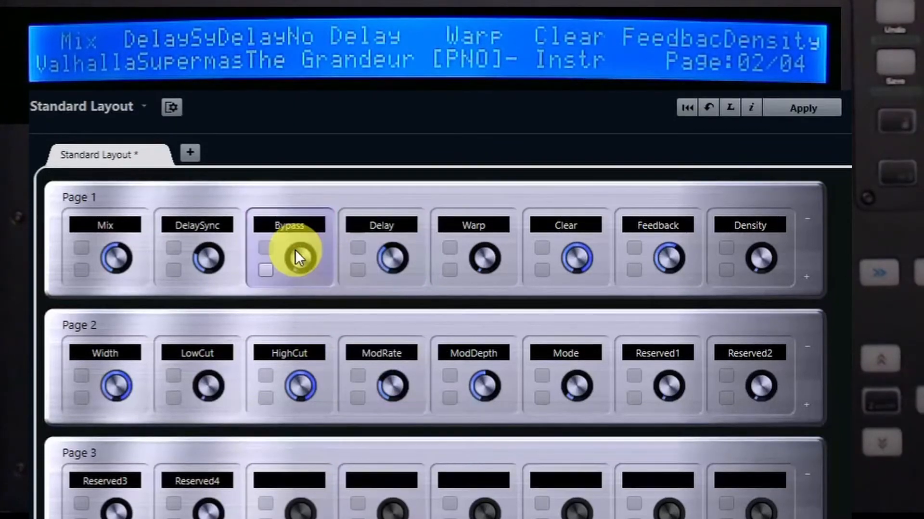
Apply the layout with Bypass in Page 1's third slot so it shows on the controller display.
left_click(801, 108)
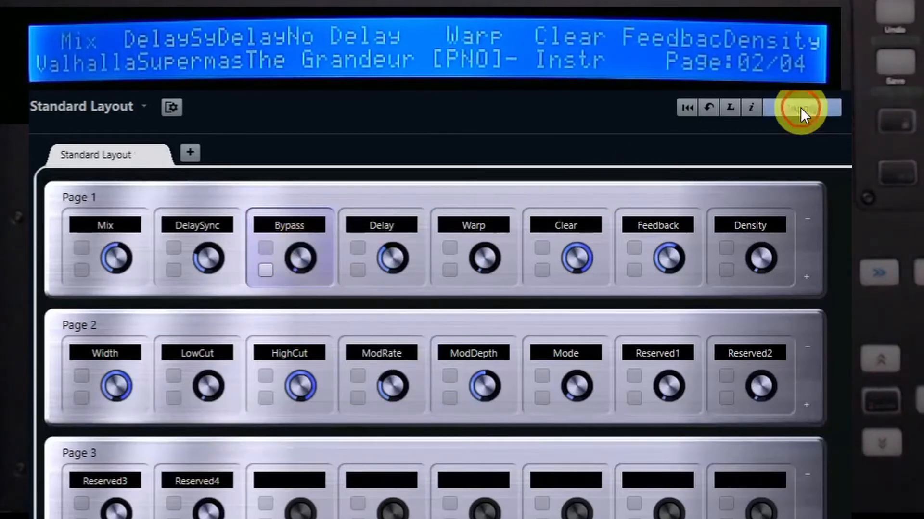
left_click(801, 108)
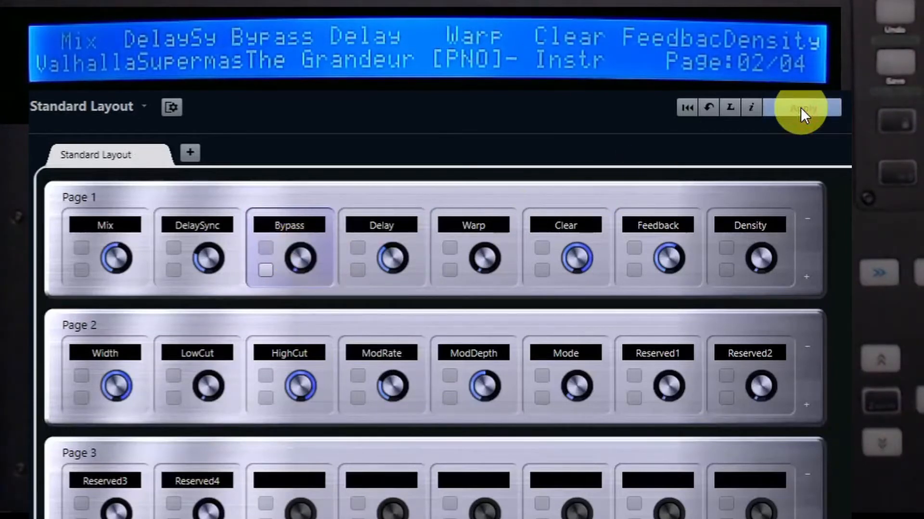
left_click(802, 107)
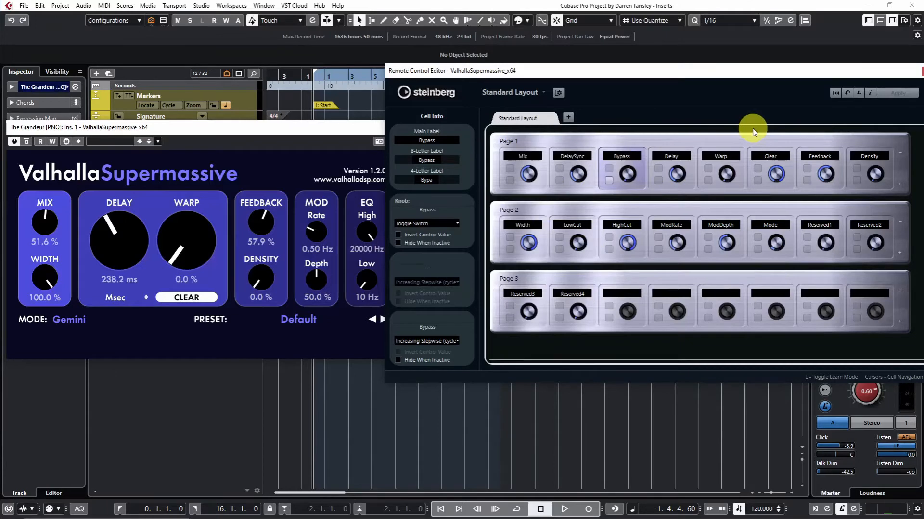
mouse_move(215, 204)
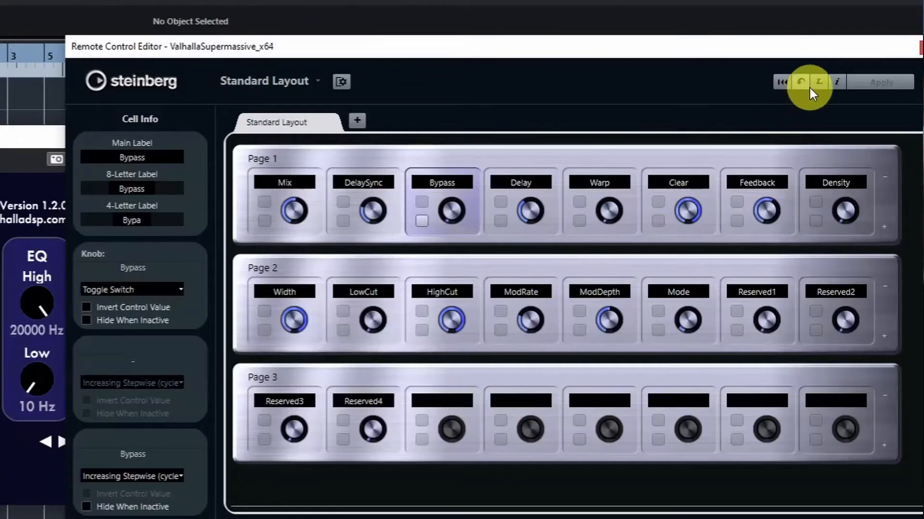
mouse_move(782, 83)
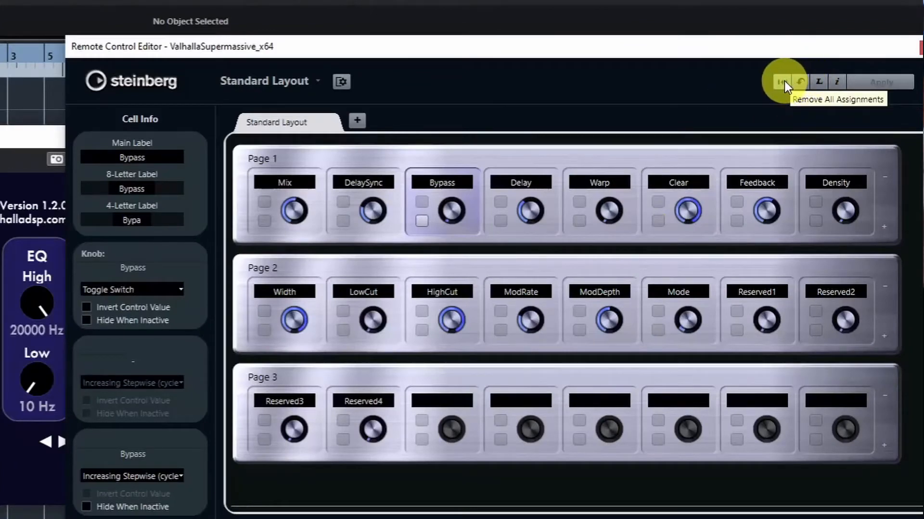
Remove all remote control assignments for Supermassive and confirm the clearing.
left_click(782, 81)
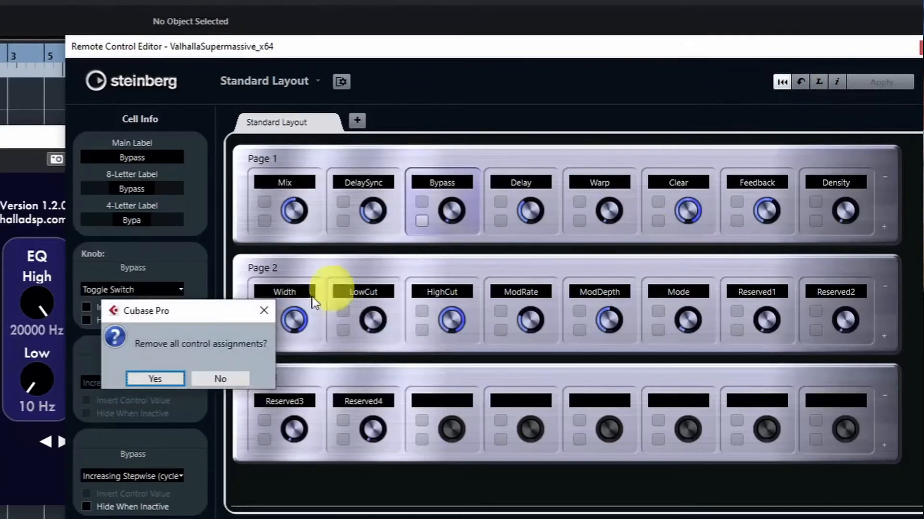
left_click(154, 379)
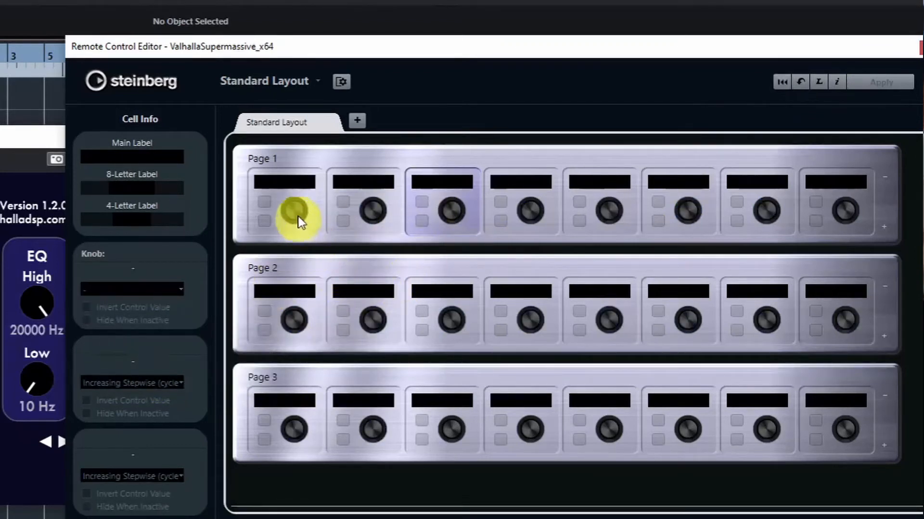
Assign Feedback, Warp and Delay to the first page 1 cells, labelled Feedbk, Warp, Delay.
left_click(292, 211)
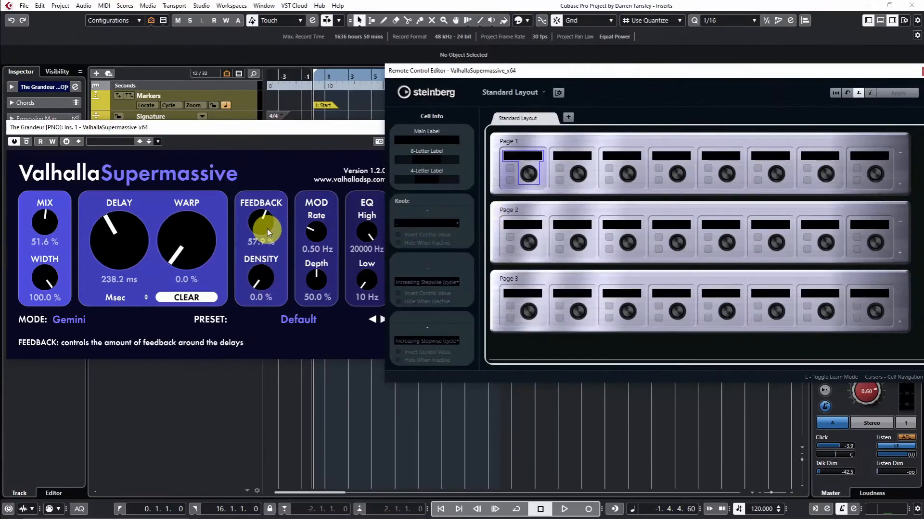
left_click_drag(265, 230, 270, 221)
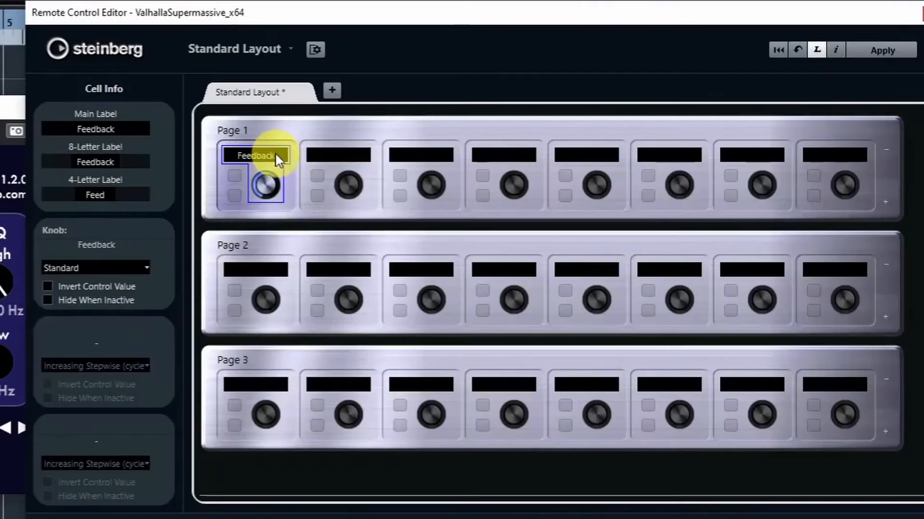
double_click(254, 156)
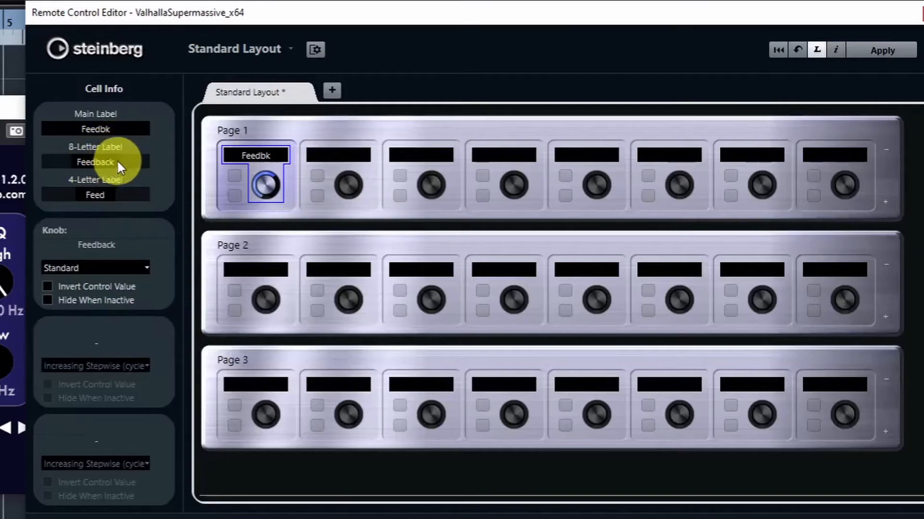
mouse_move(200, 211)
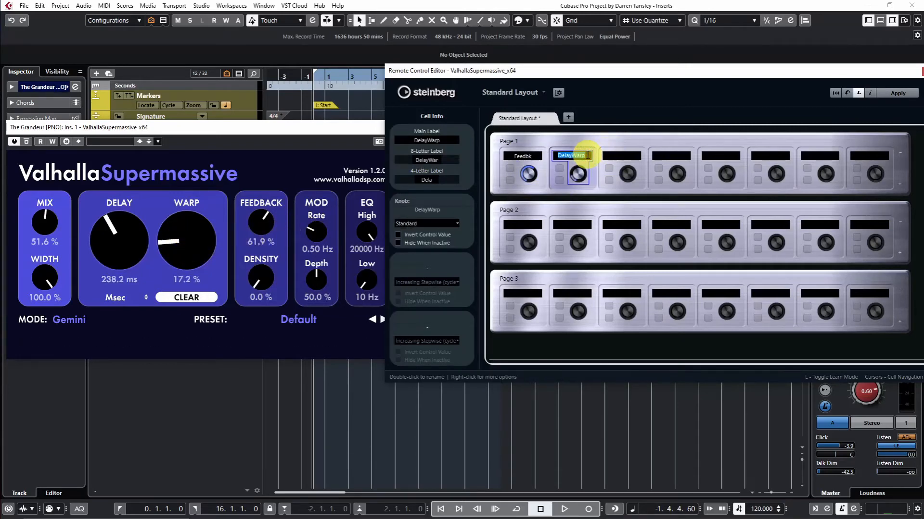
type("Warp")
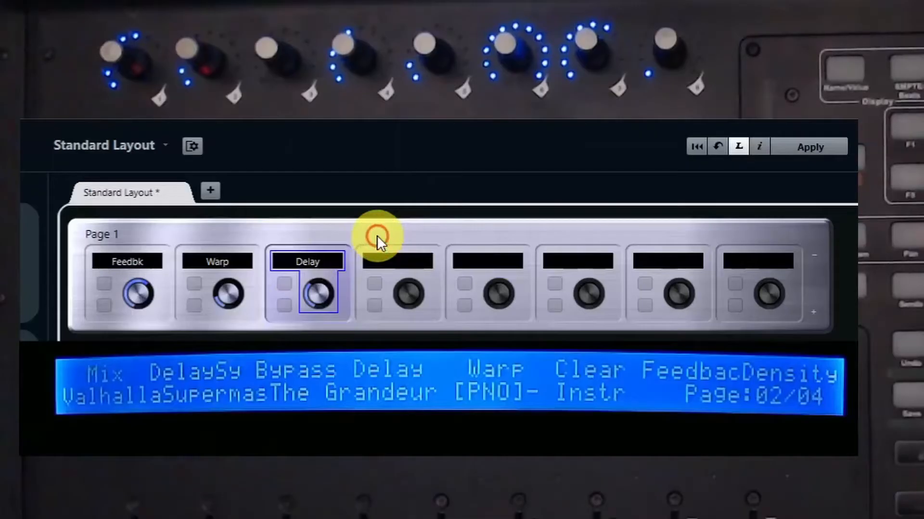
Apply the edited layout to the controller and drag Bypass toward page 1's fourth cell.
left_click(809, 146)
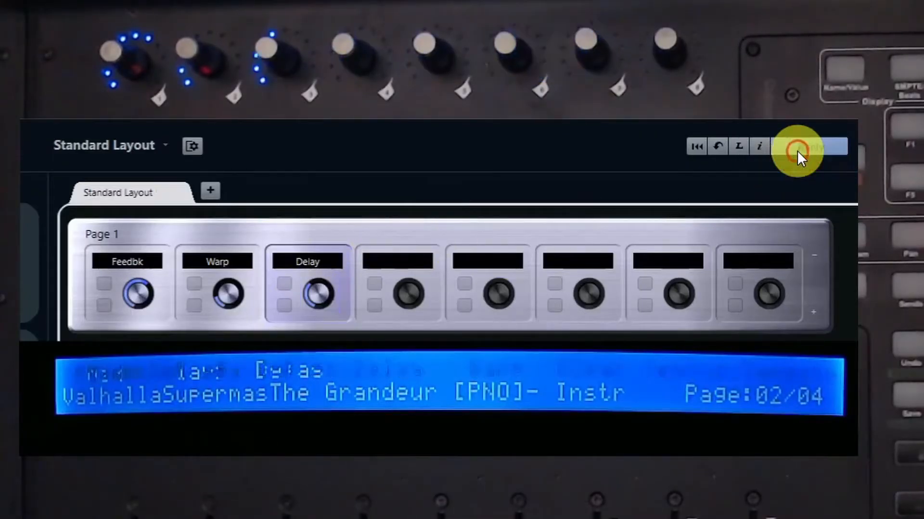
left_click(810, 146)
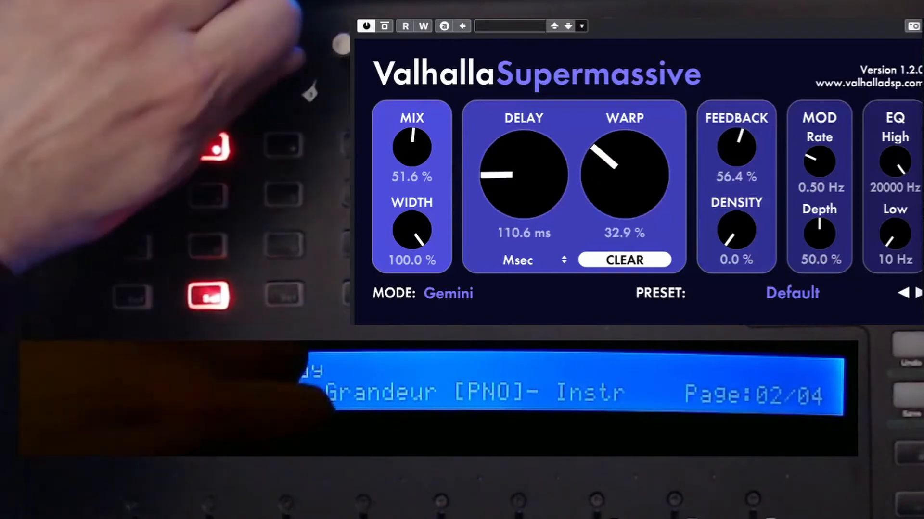
left_click_drag(522, 174, 521, 142)
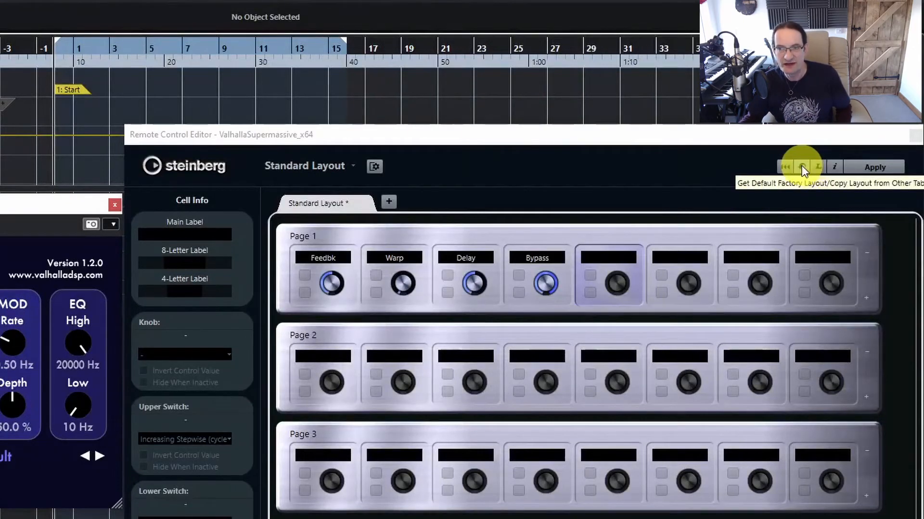
mouse_move(877, 167)
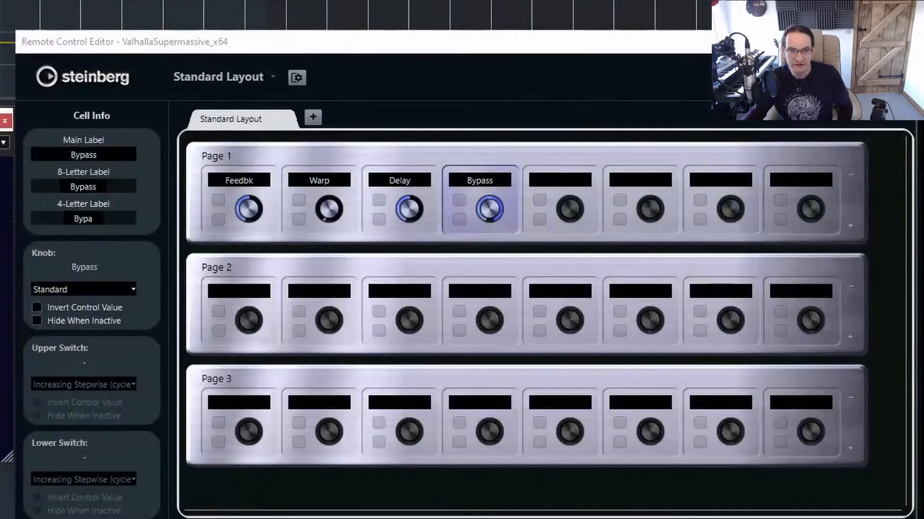
mouse_move(872, 497)
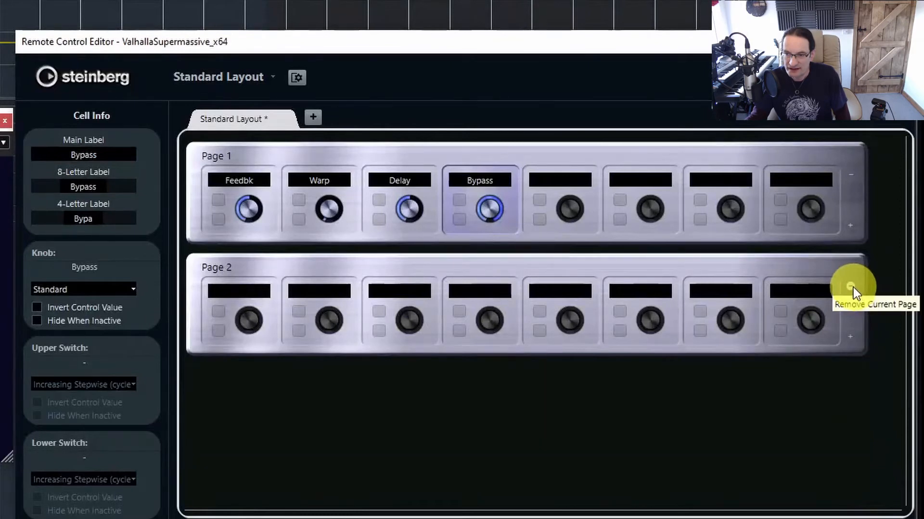
Remove the extra Page 3 so the layout keeps just two pages.
left_click(852, 287)
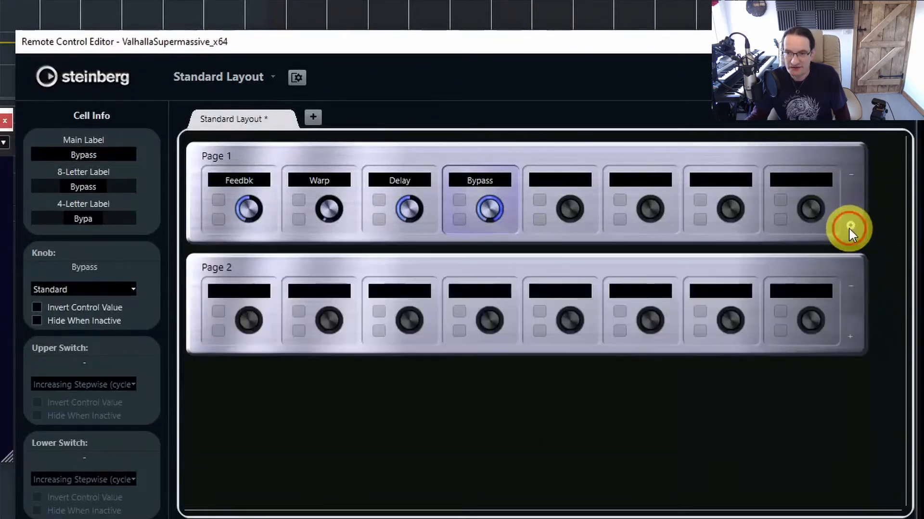
mouse_move(413, 206)
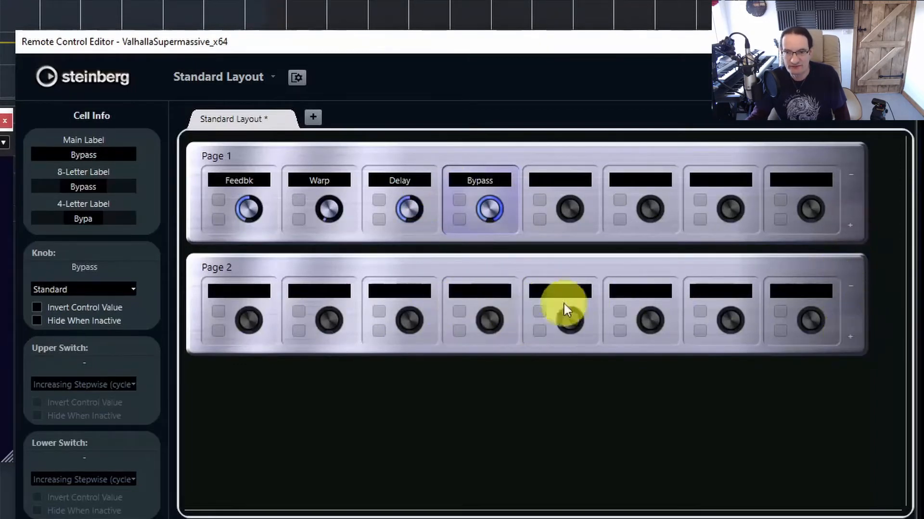
mouse_move(846, 344)
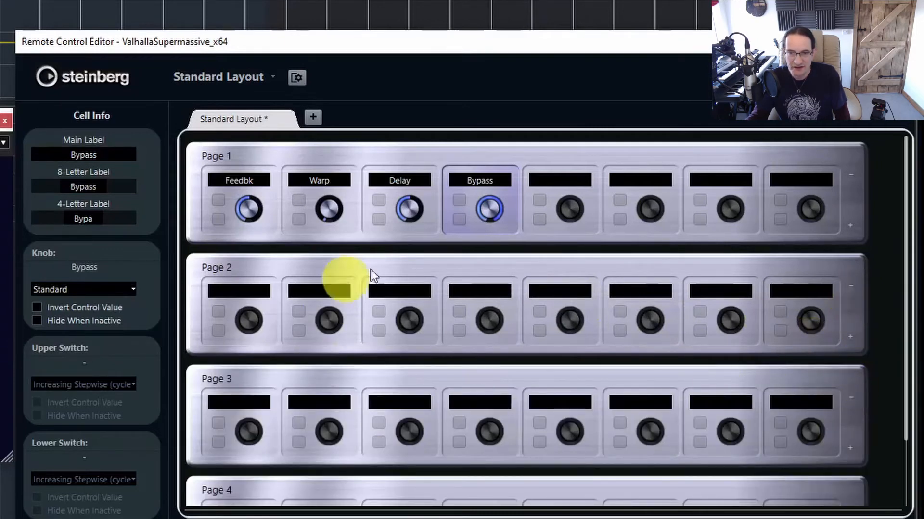
mouse_move(444, 393)
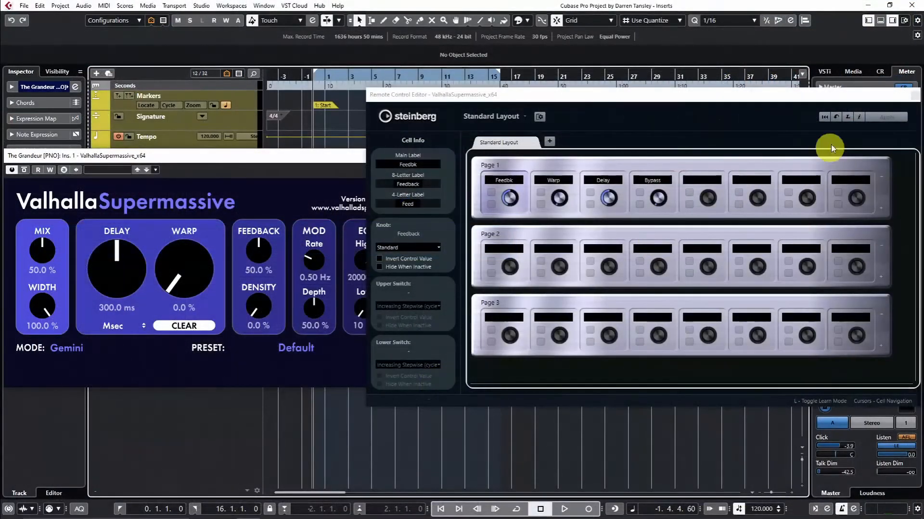
mouse_move(644, 246)
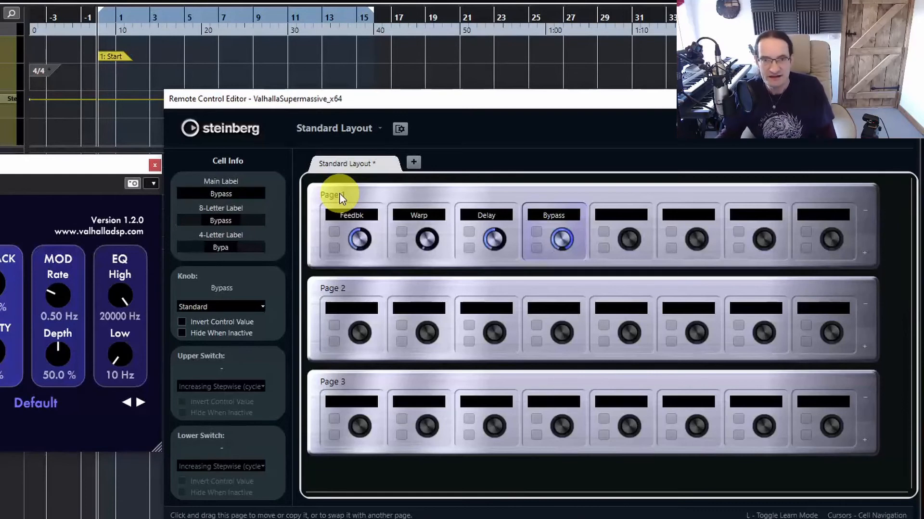
mouse_move(553, 239)
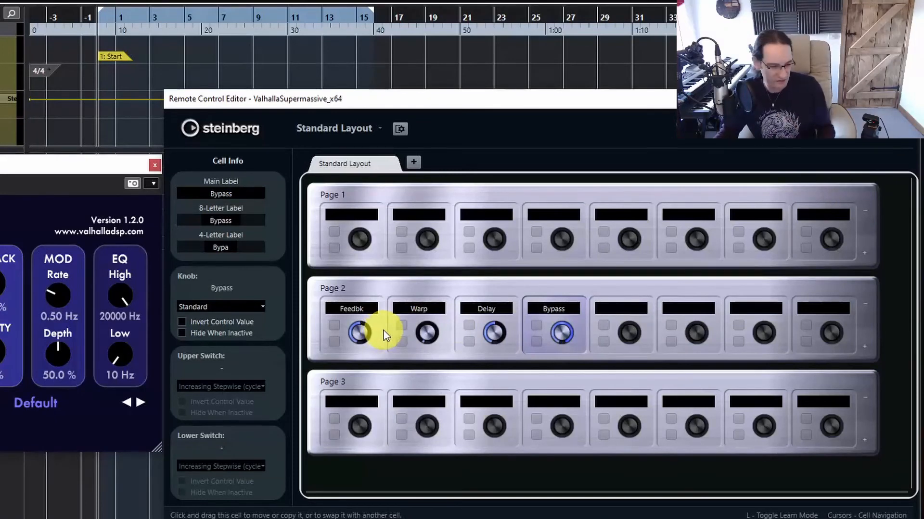
mouse_move(600, 447)
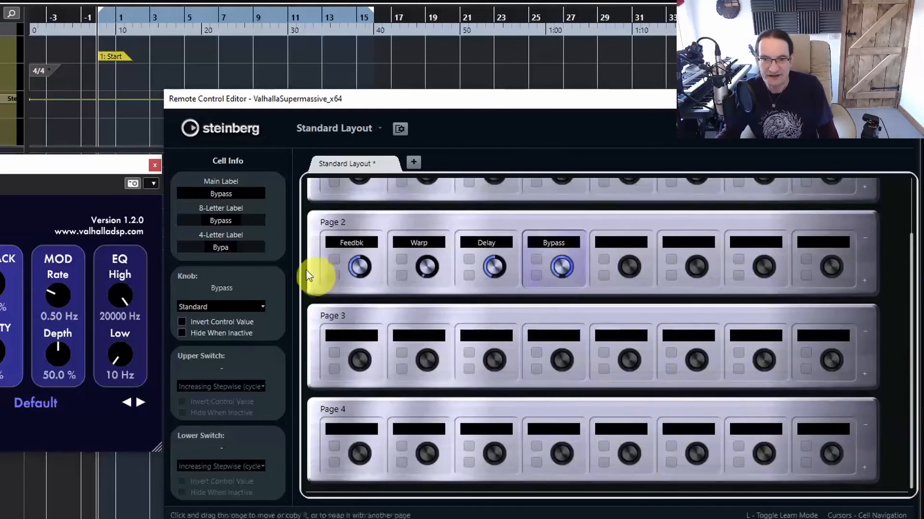
mouse_move(383, 438)
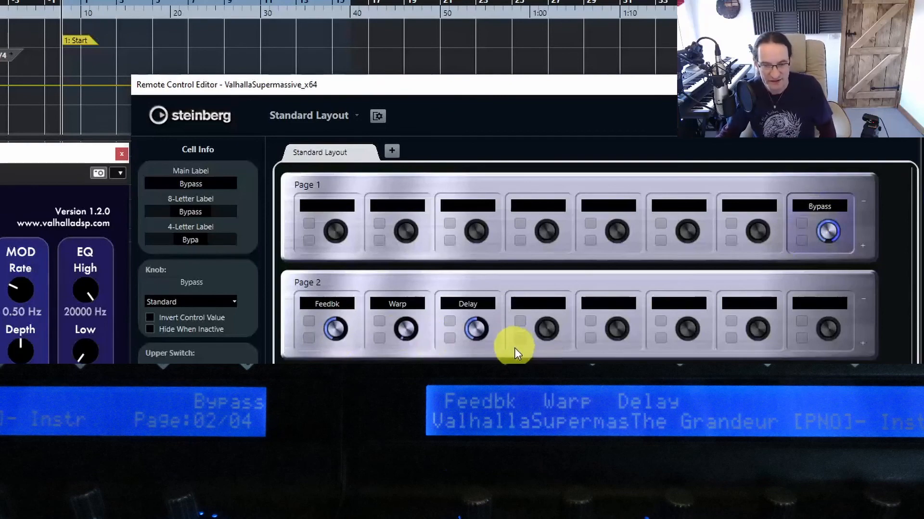
mouse_move(529, 356)
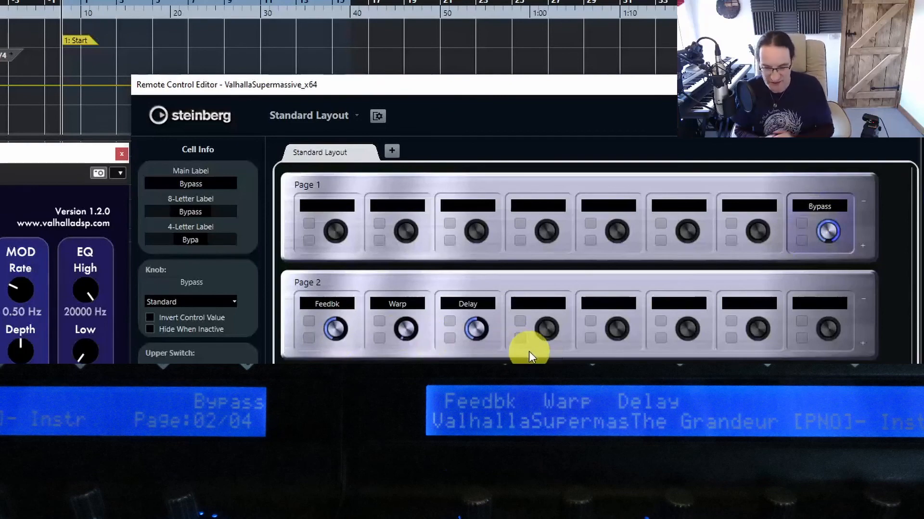